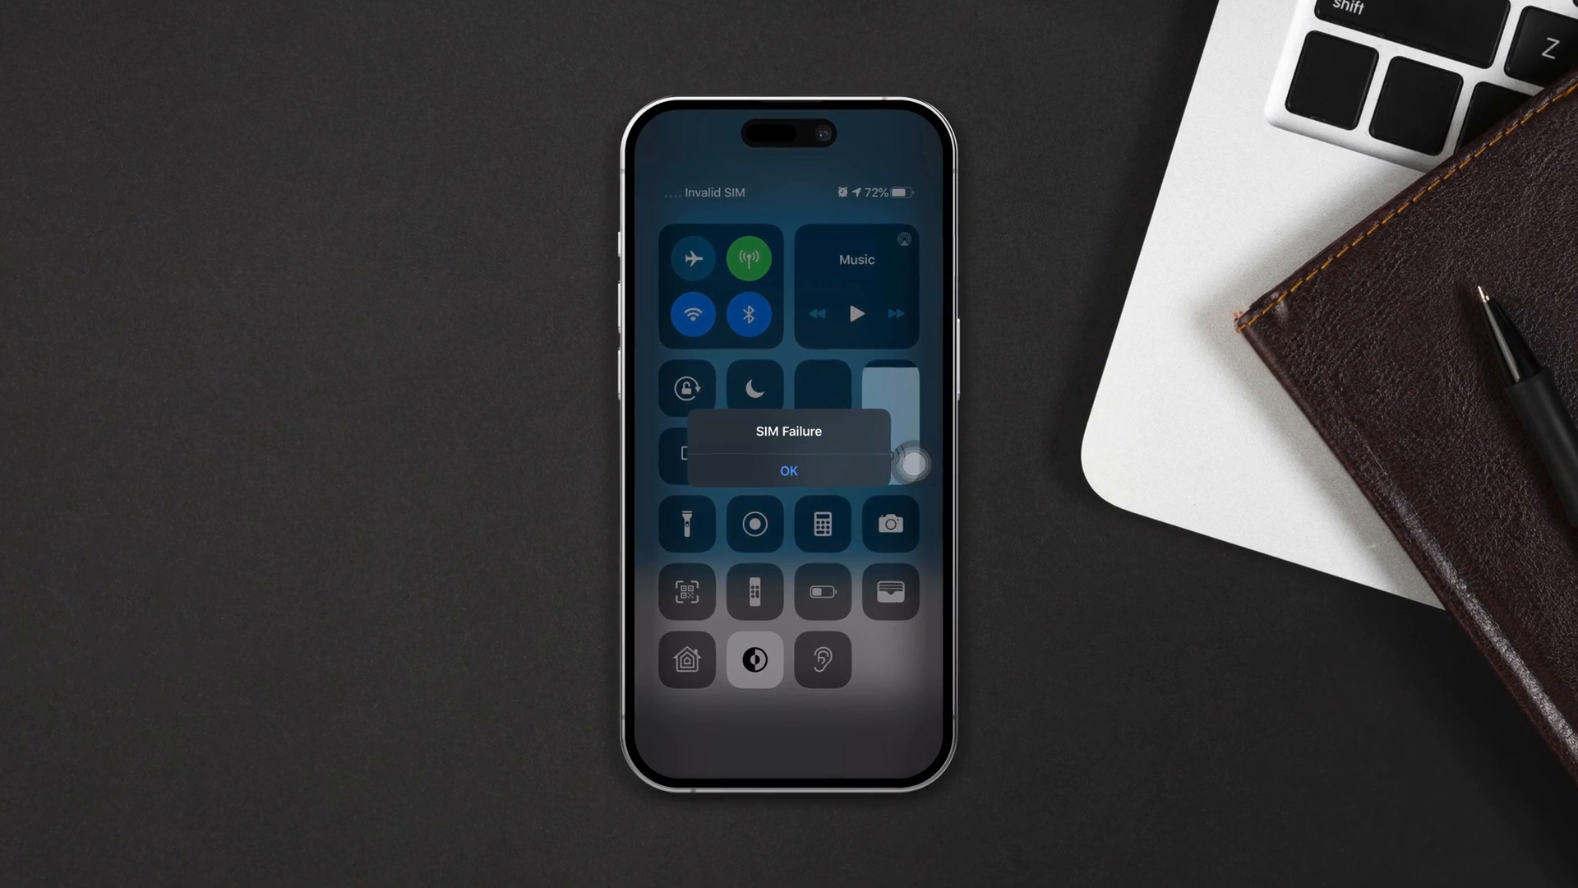
Switch Airplane Mode on from Control Centre after dismissing the SIM Failure alert
click(787, 470)
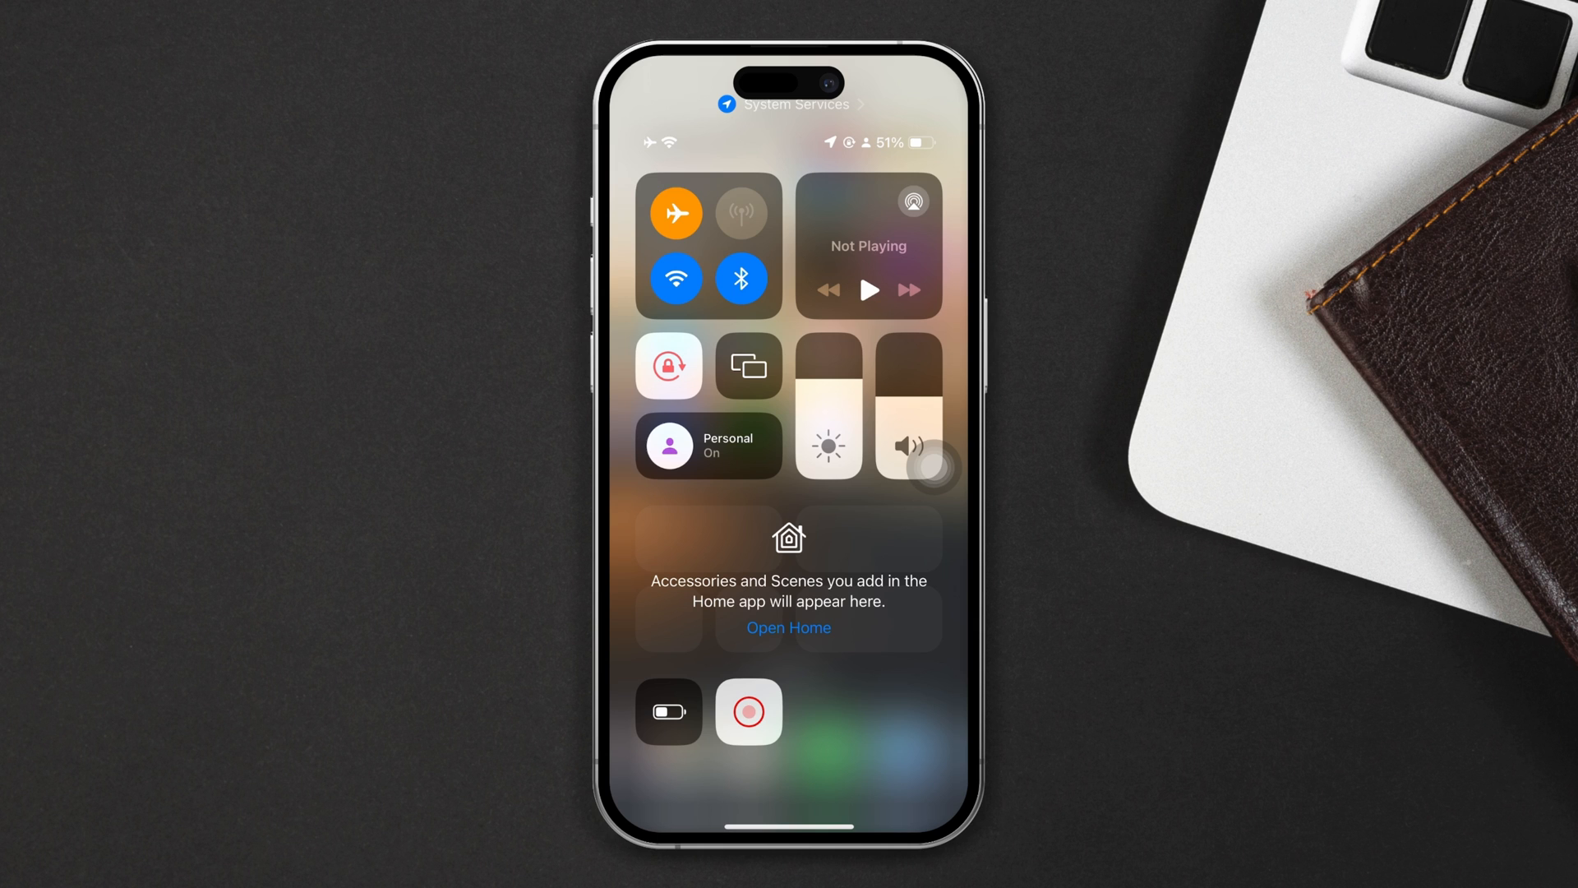
Switch Airplane Mode off again so cellular signal returns
click(742, 212)
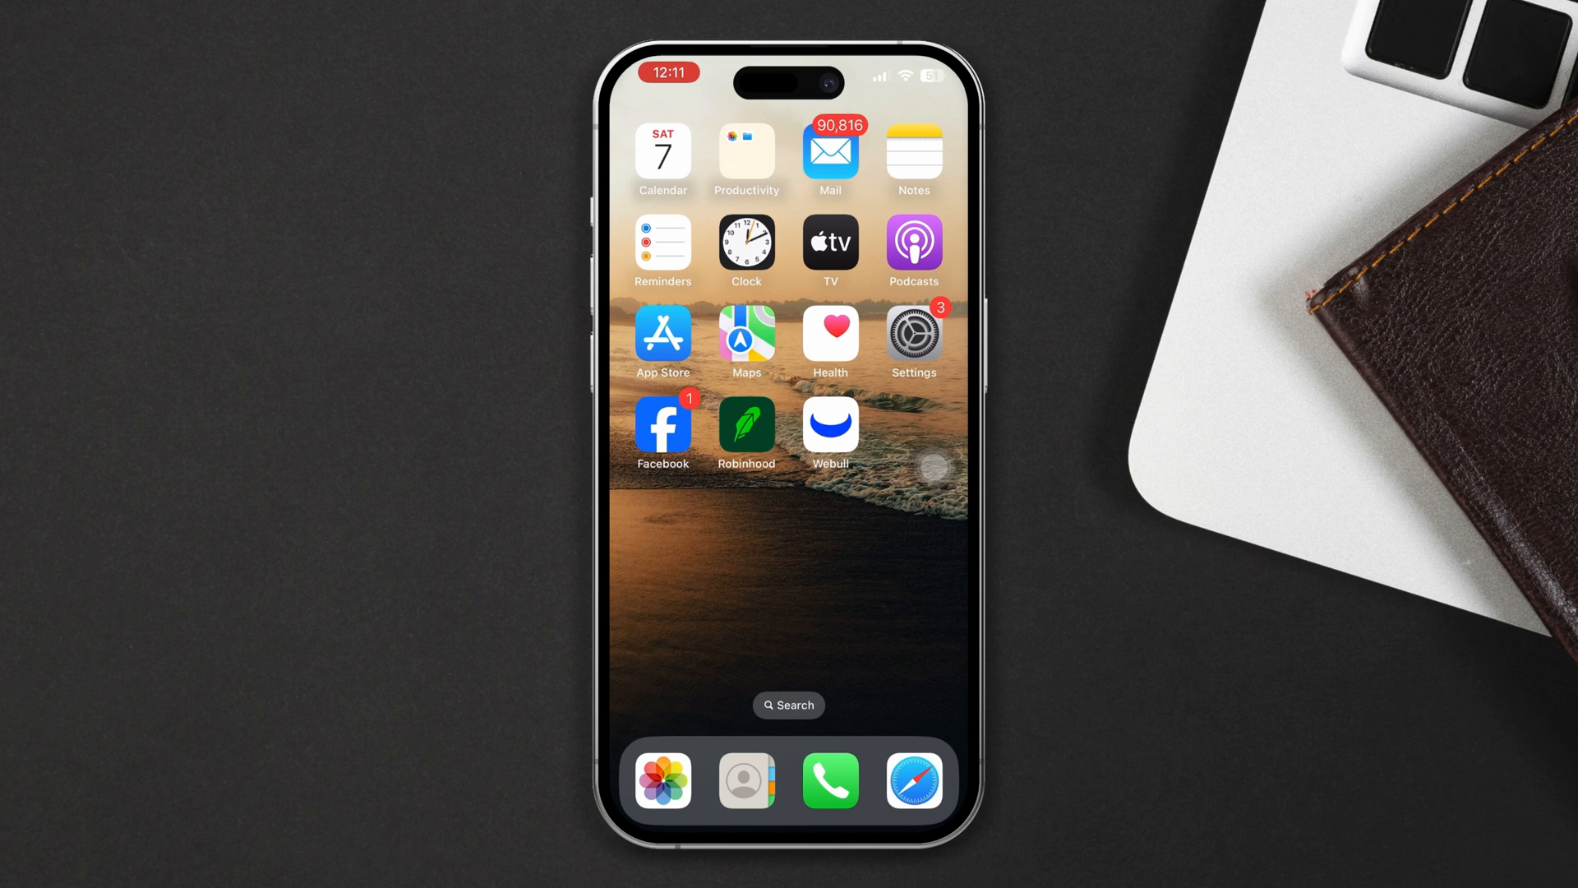
Restart the iPhone via the AssistiveTouch menu and confirm the restart
click(933, 465)
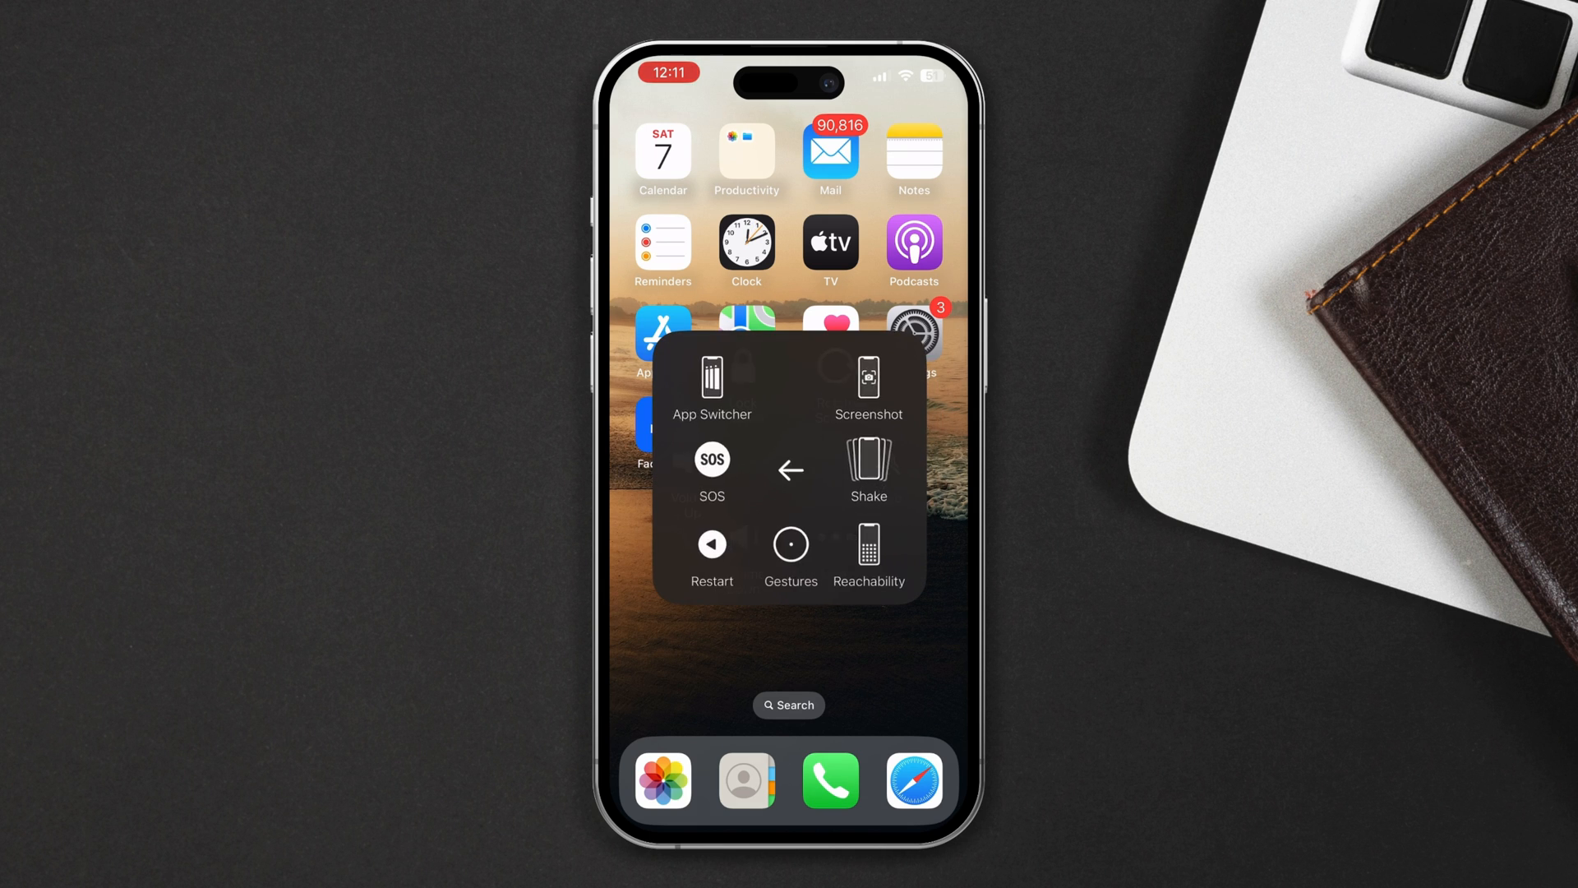
click(712, 553)
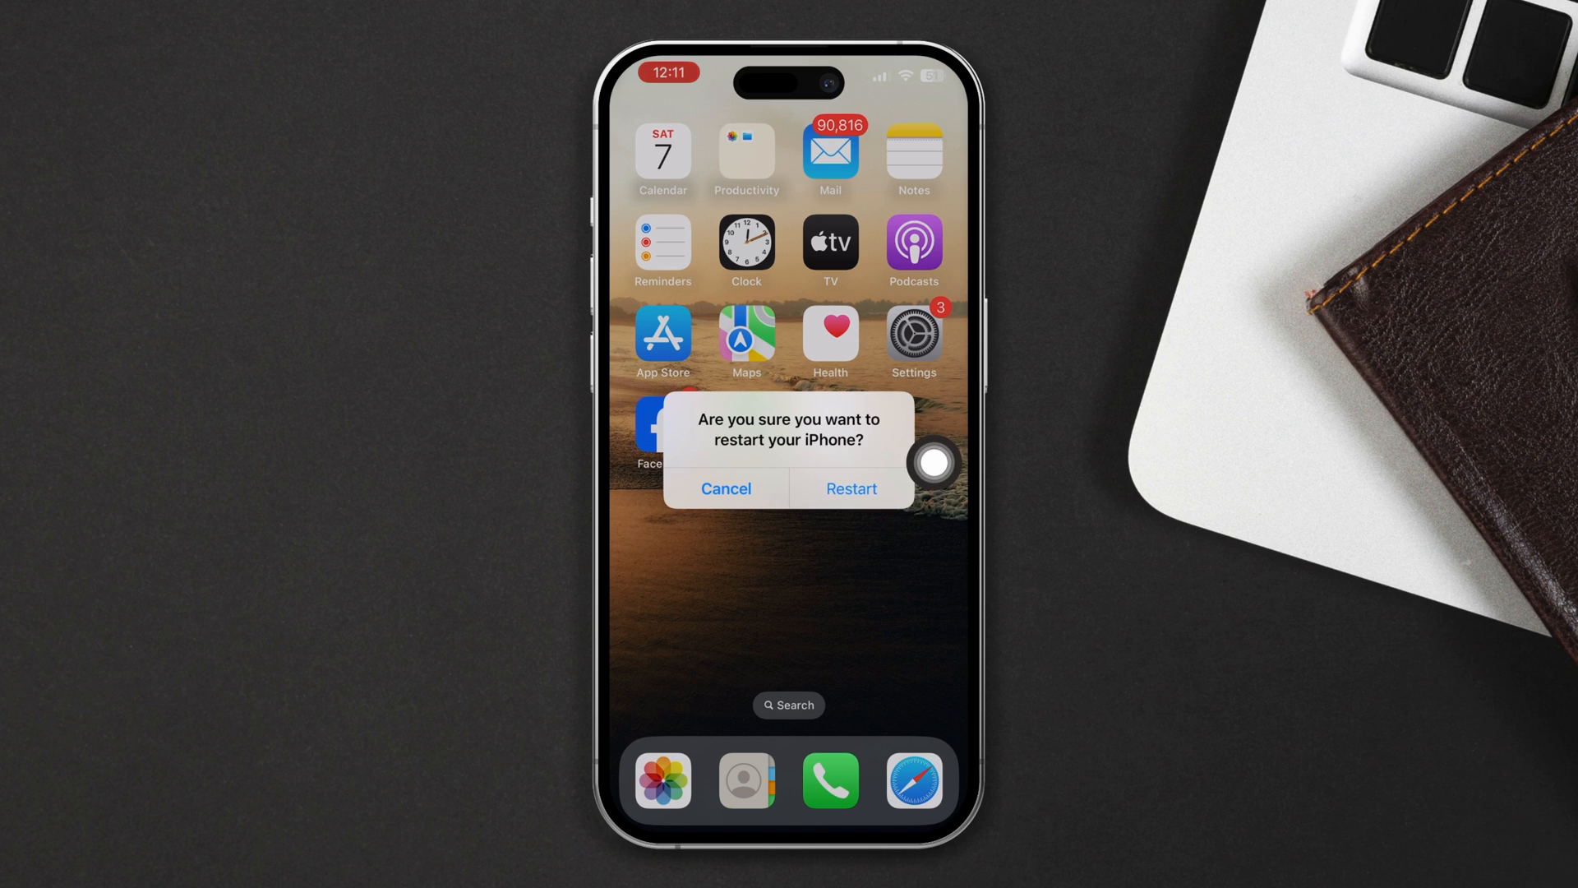
click(725, 488)
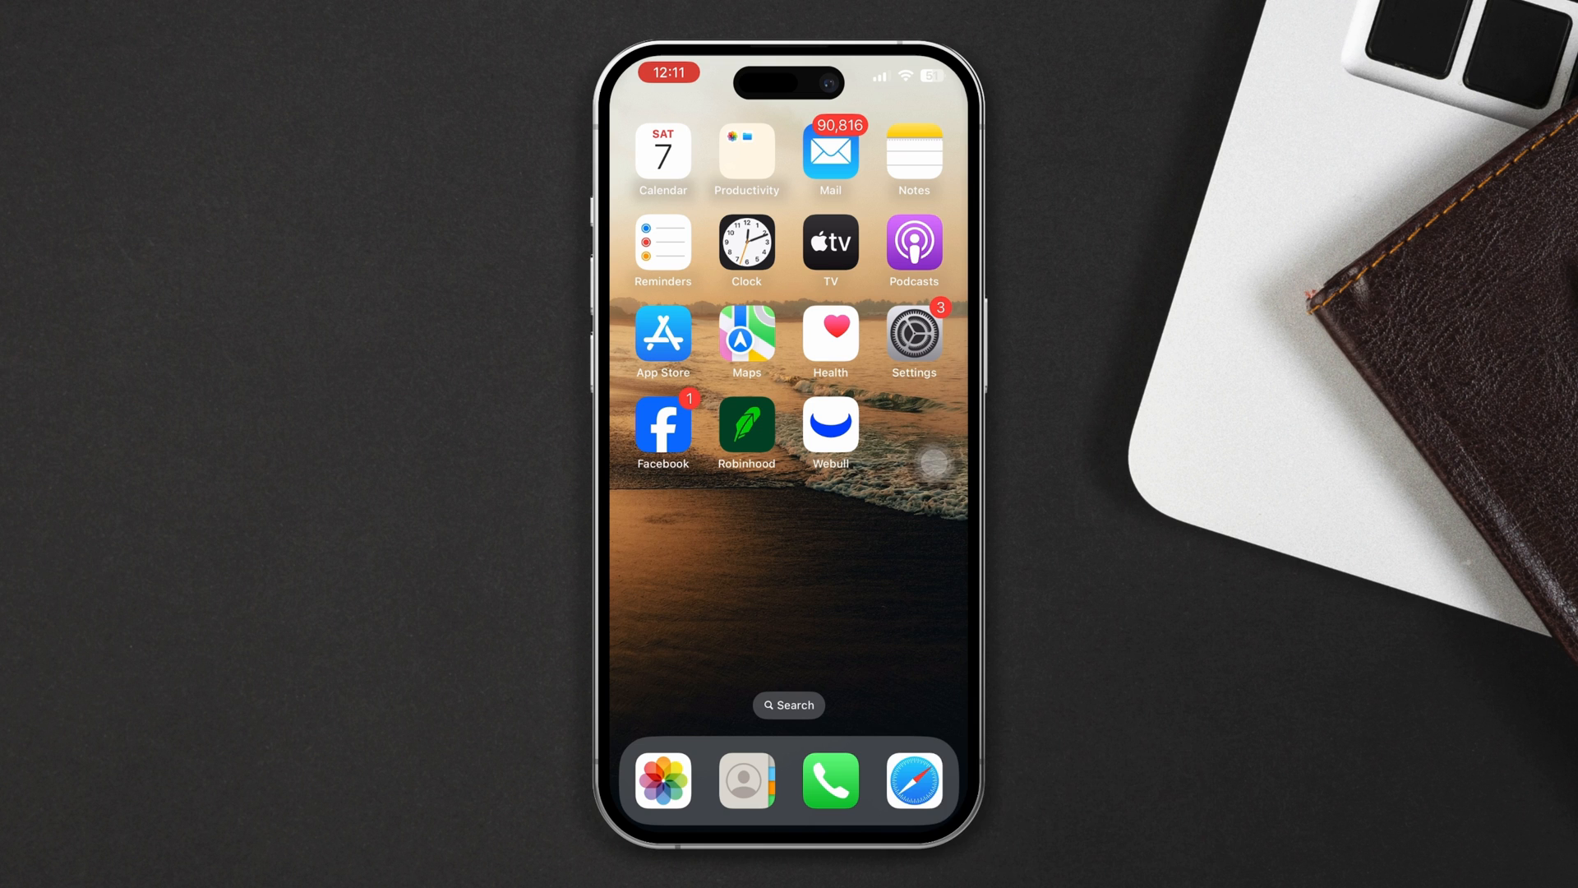
Navigate Settings > General > Transfer or Reset iPhone > Reset to reach the reset options
click(912, 336)
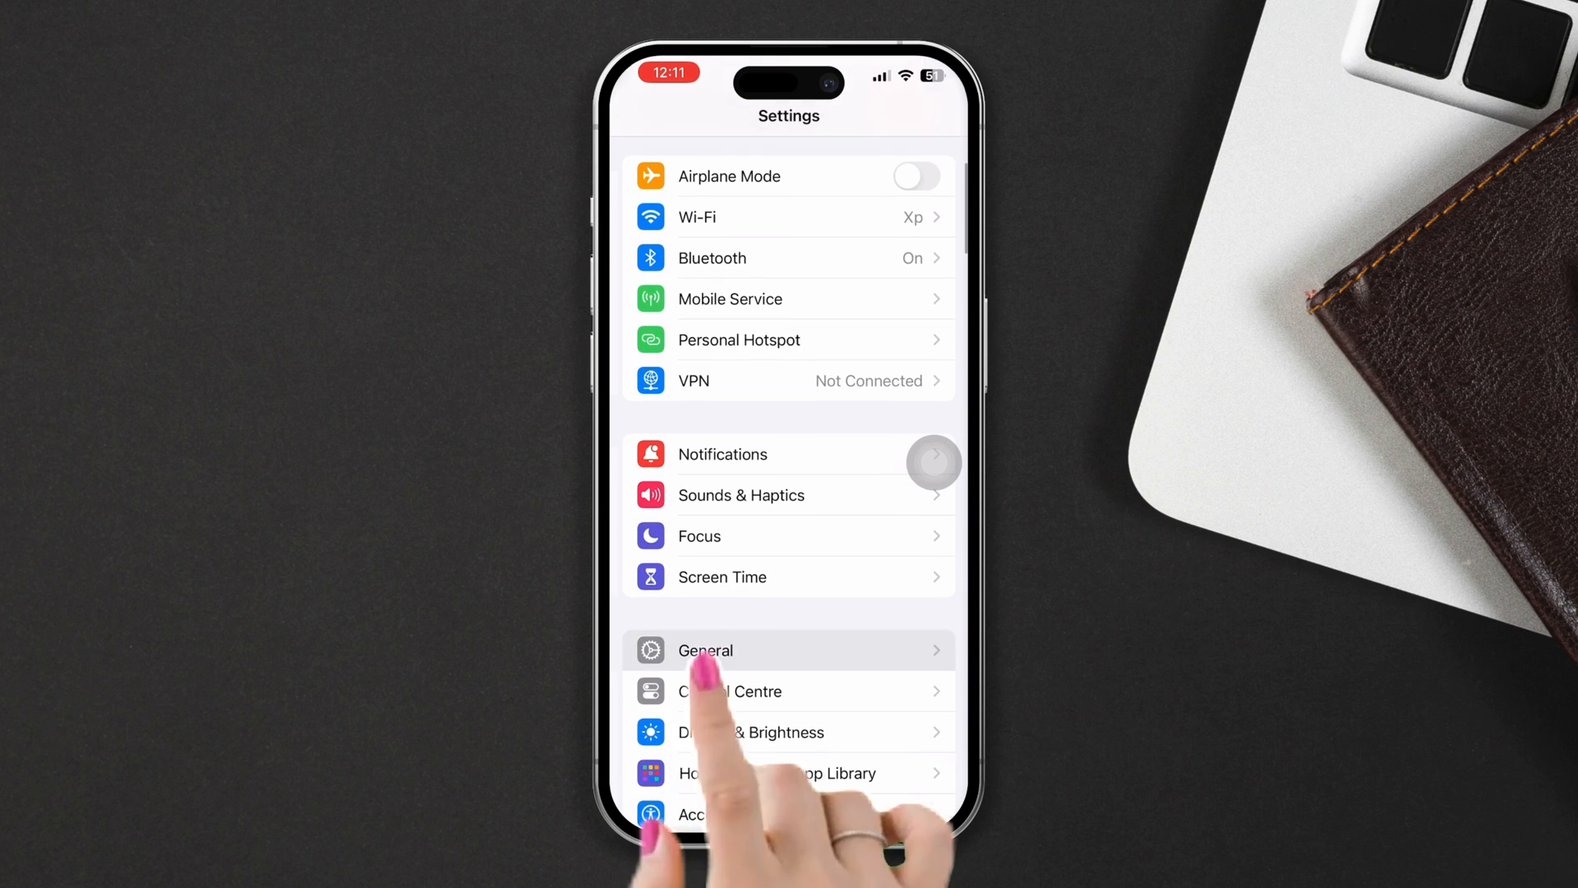
click(705, 649)
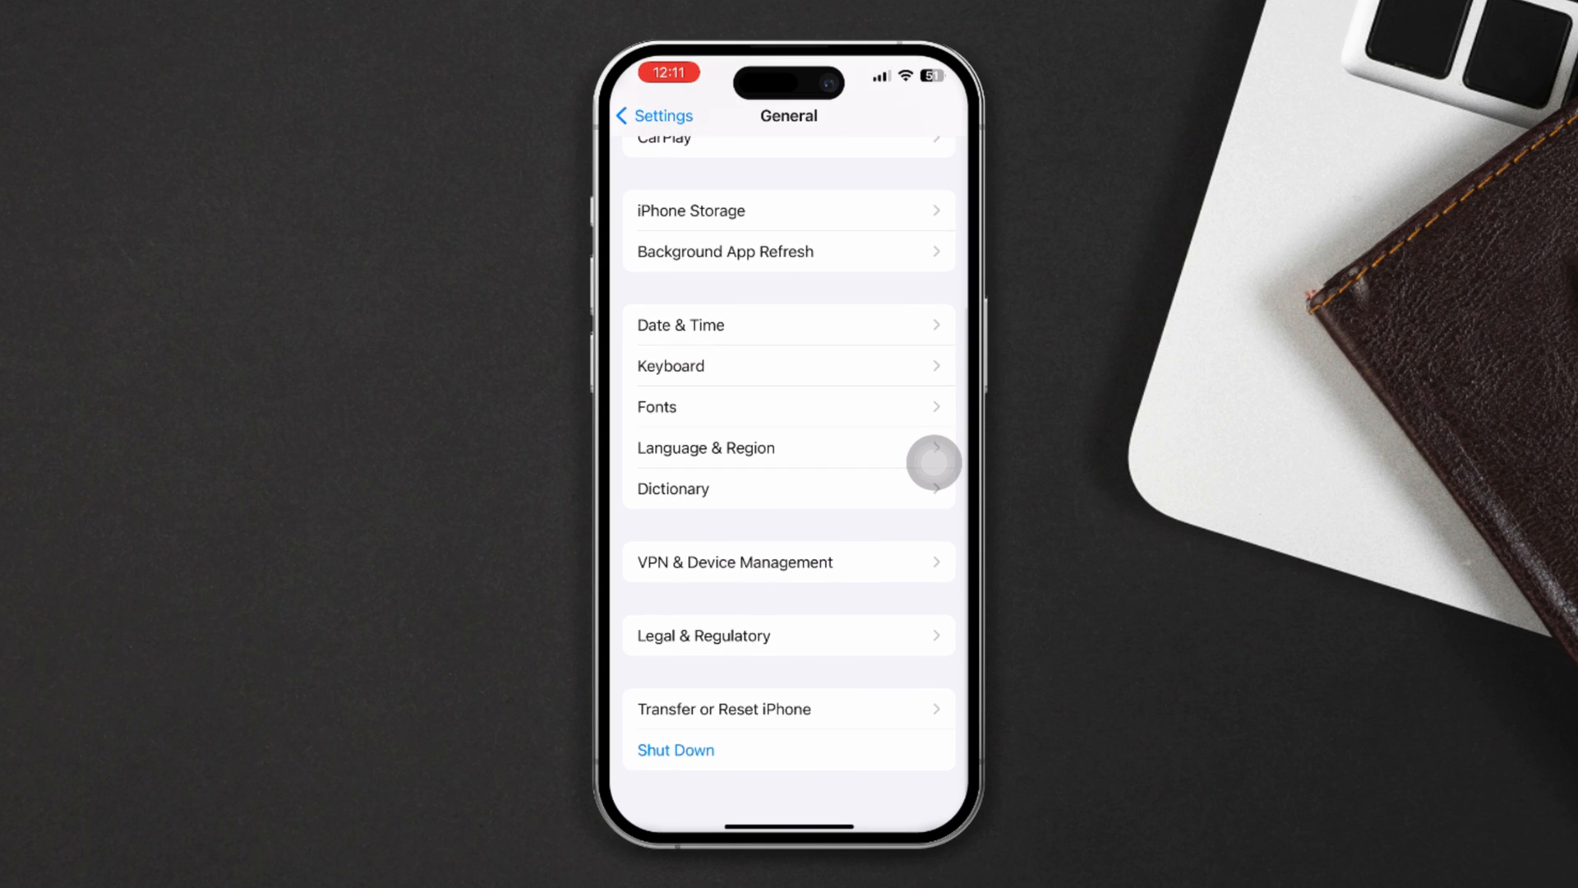
click(724, 709)
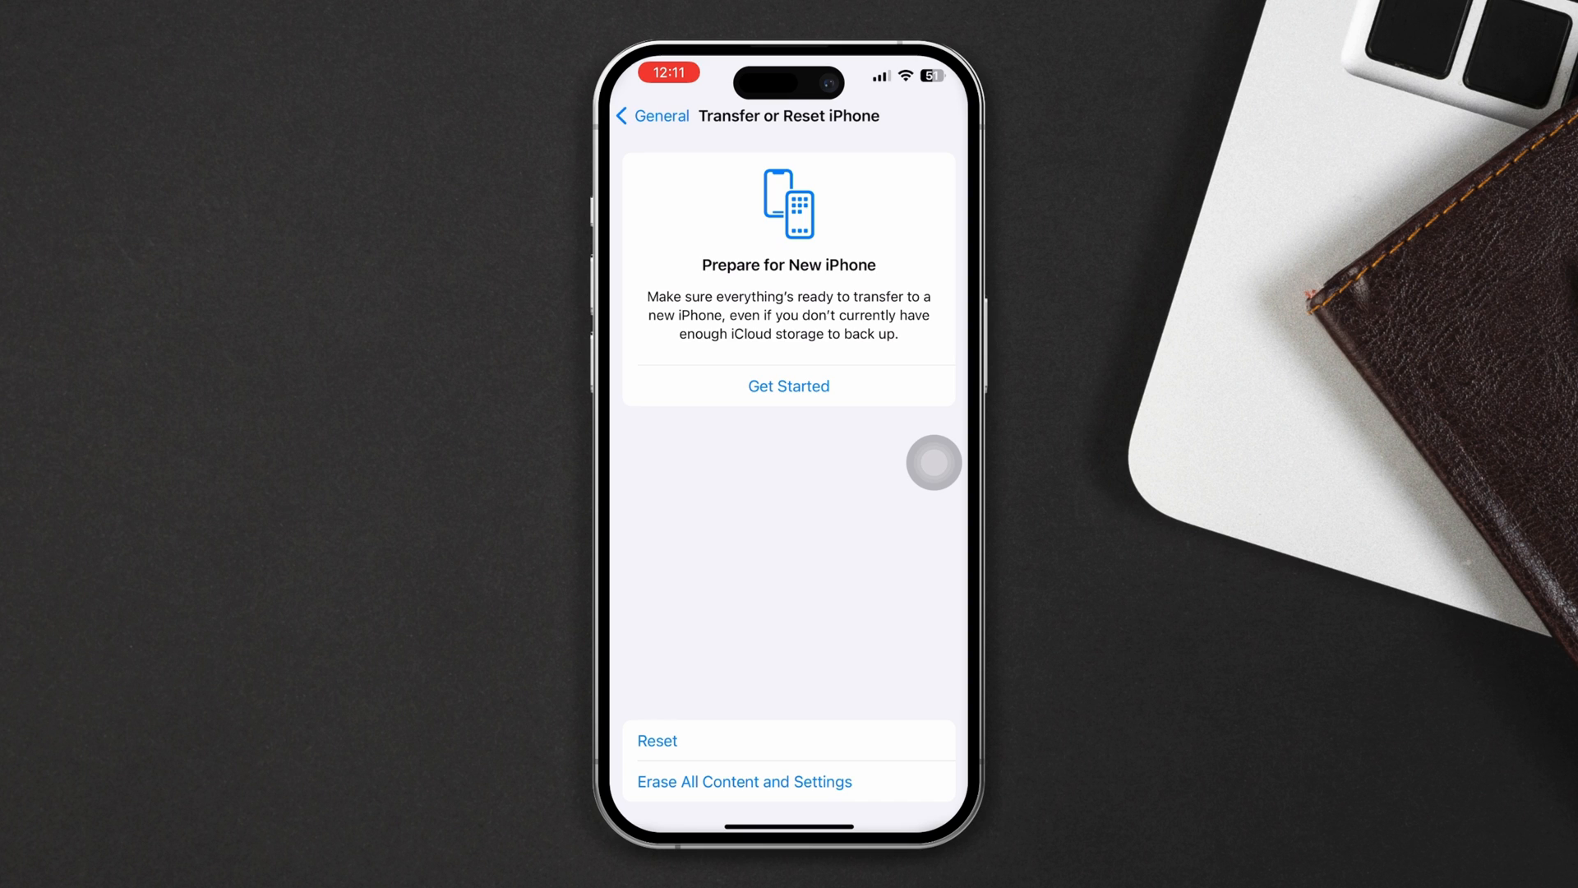
click(656, 740)
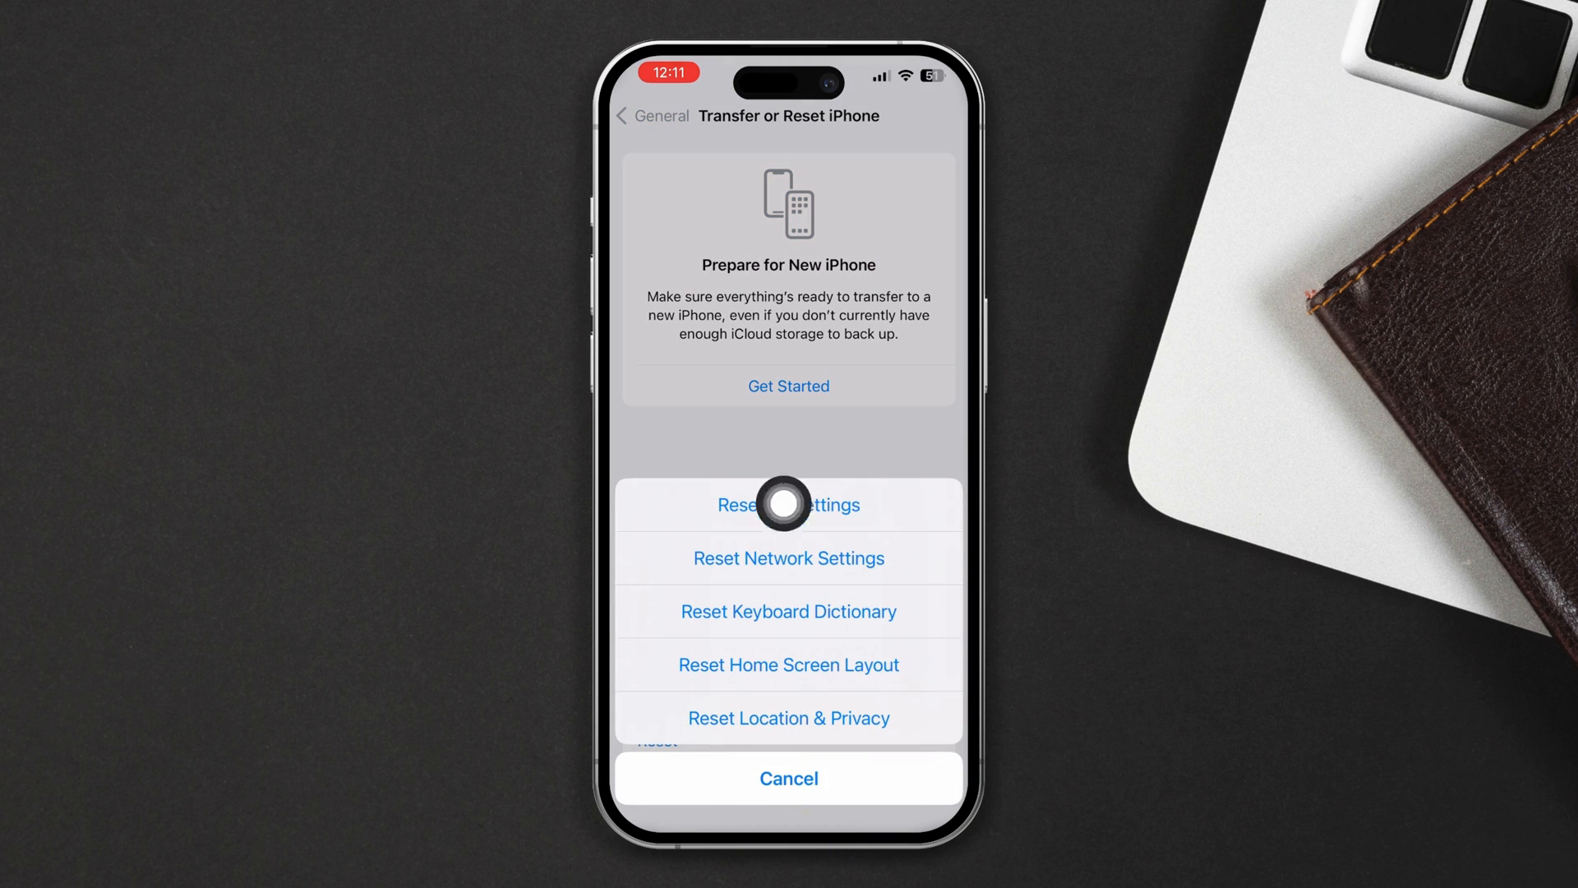
Reset Network Settings to factory defaults, confirming at the warning
click(787, 505)
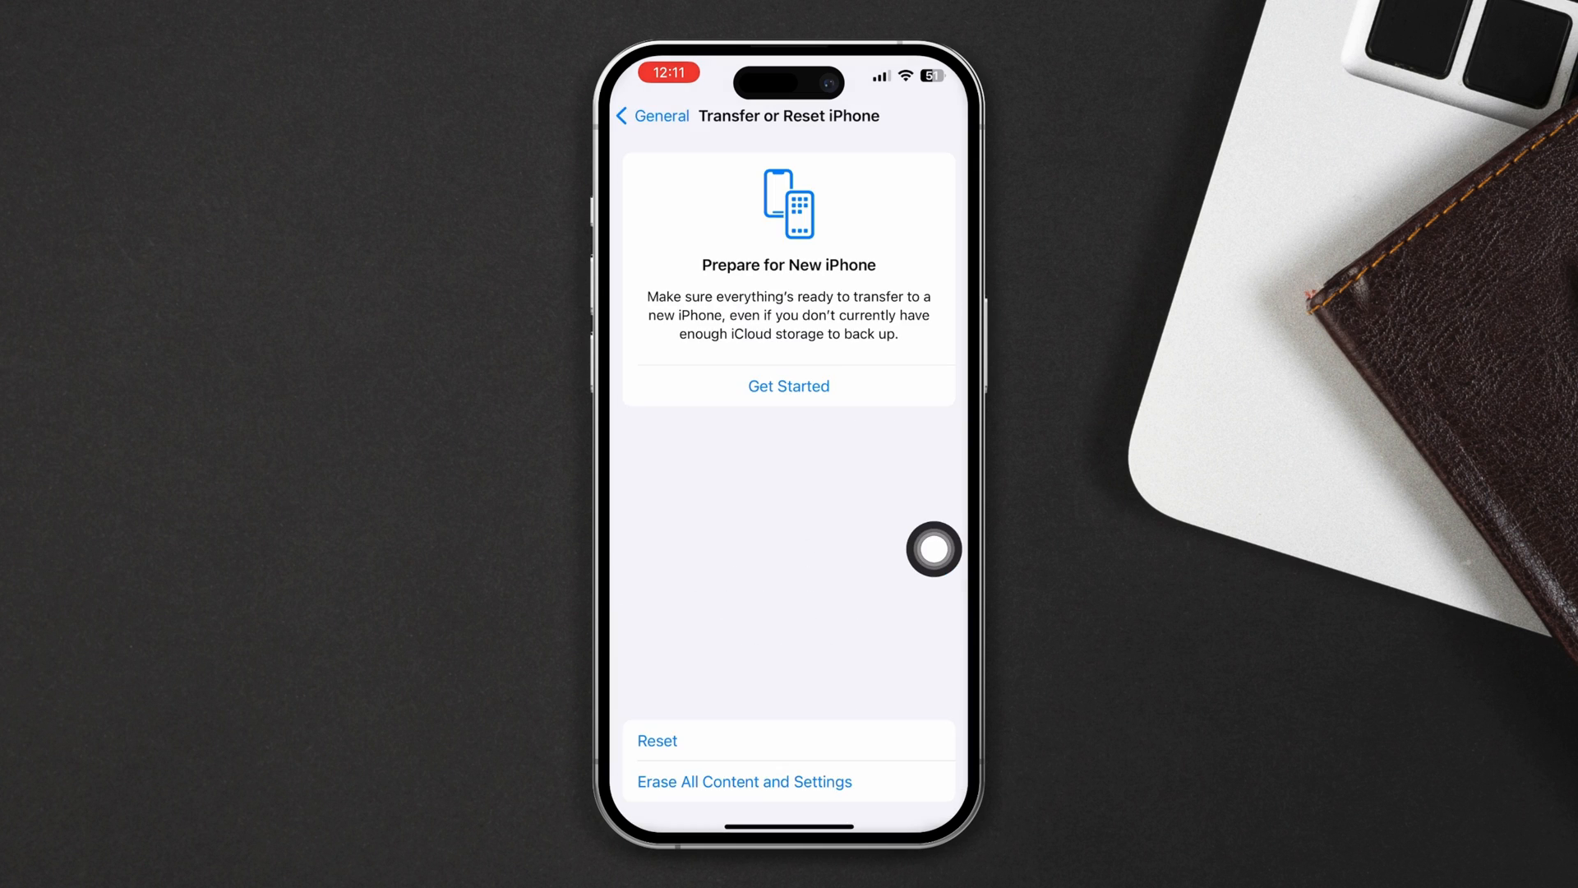
click(656, 739)
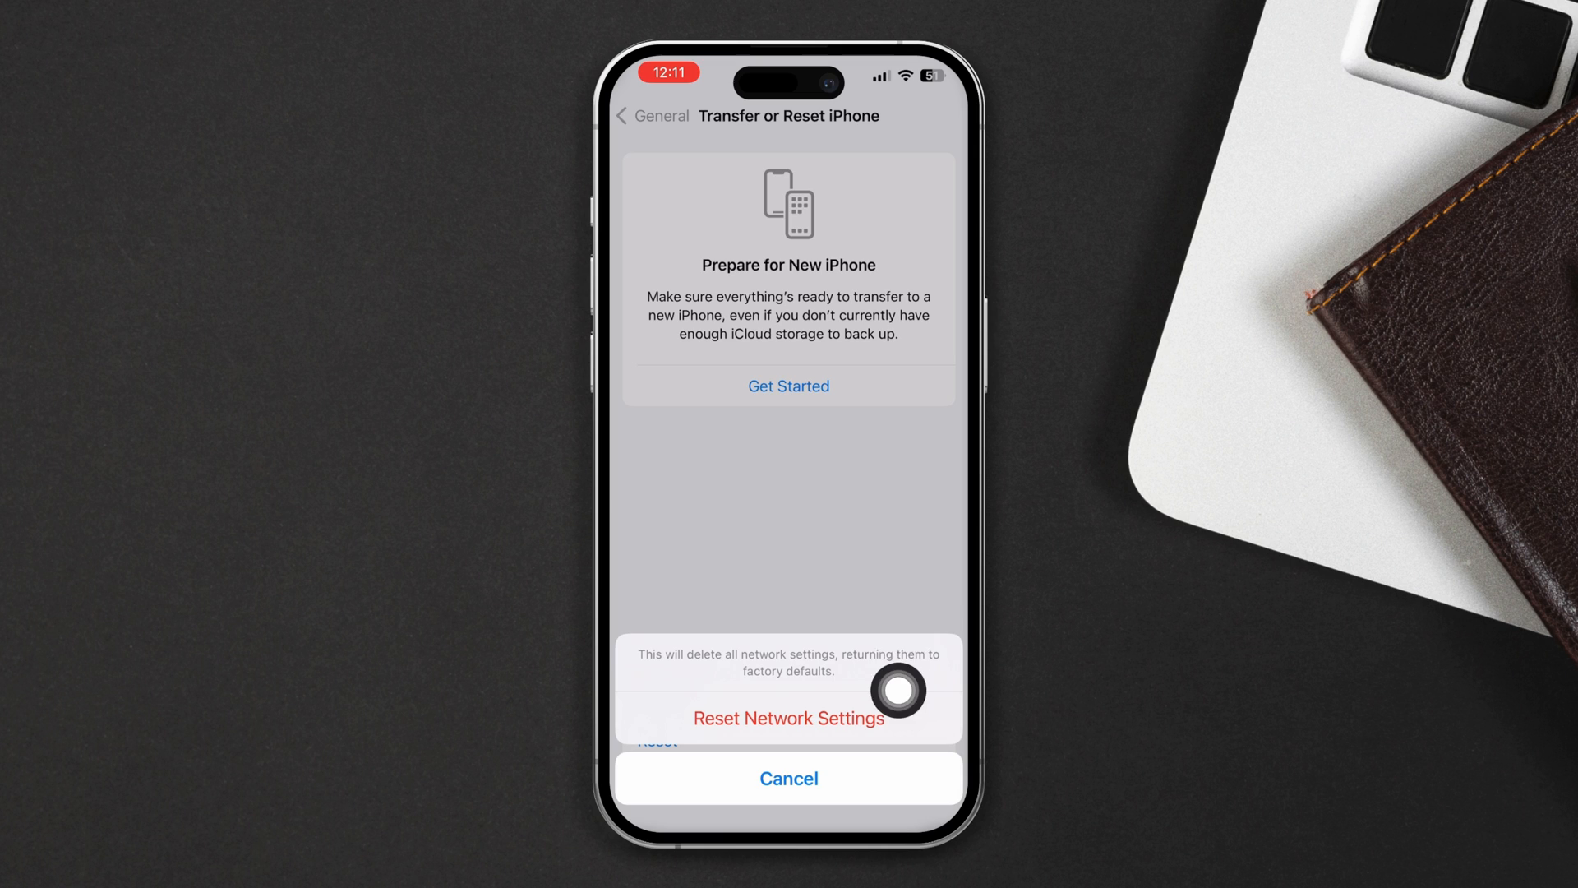
click(787, 777)
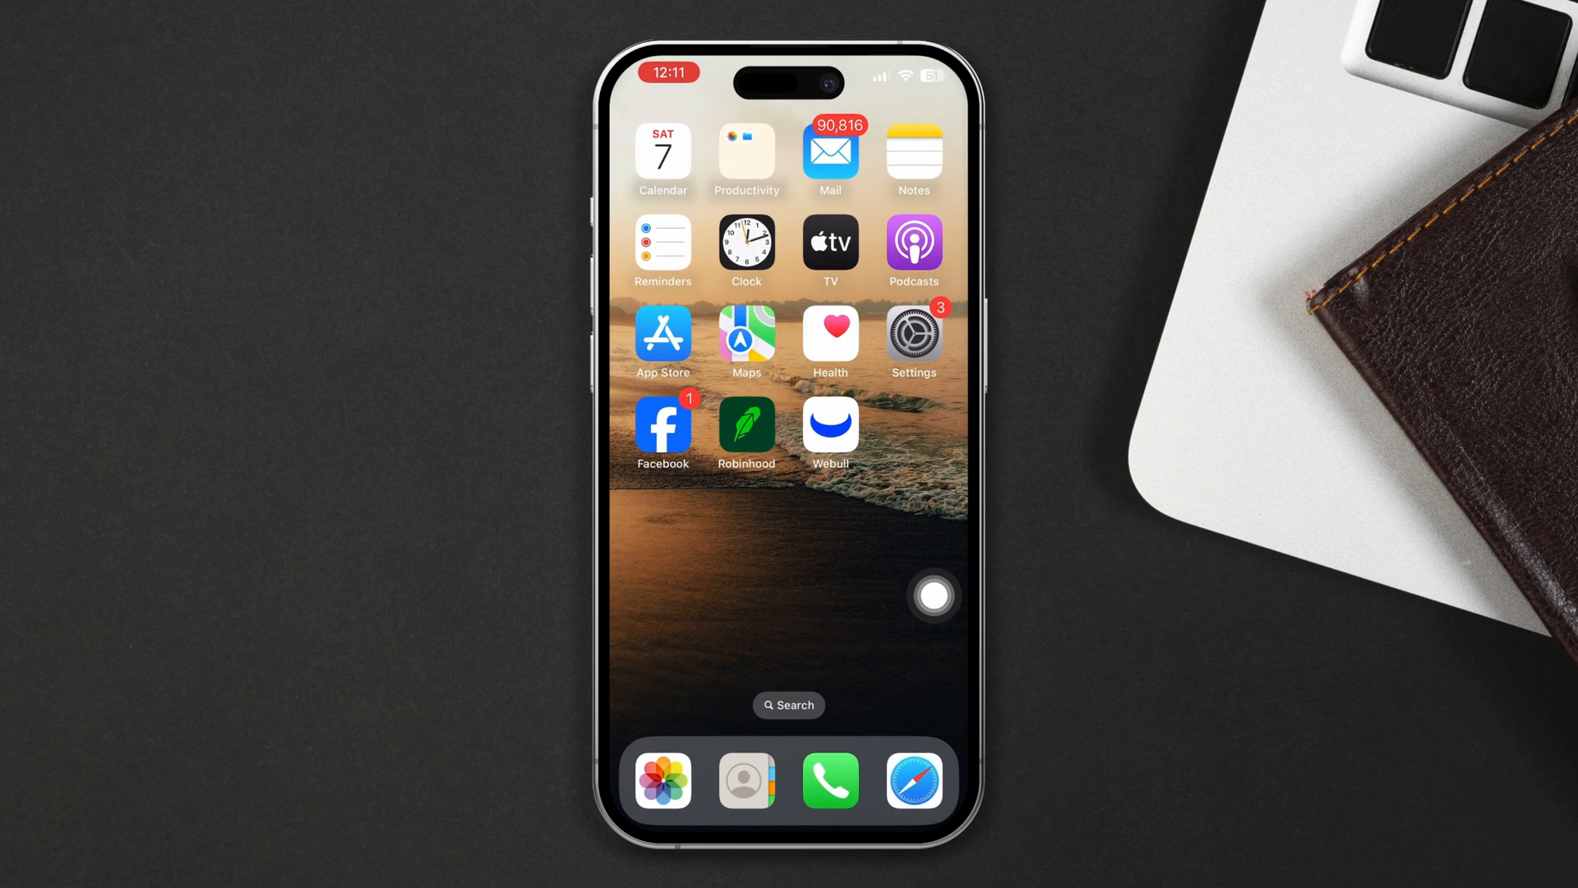